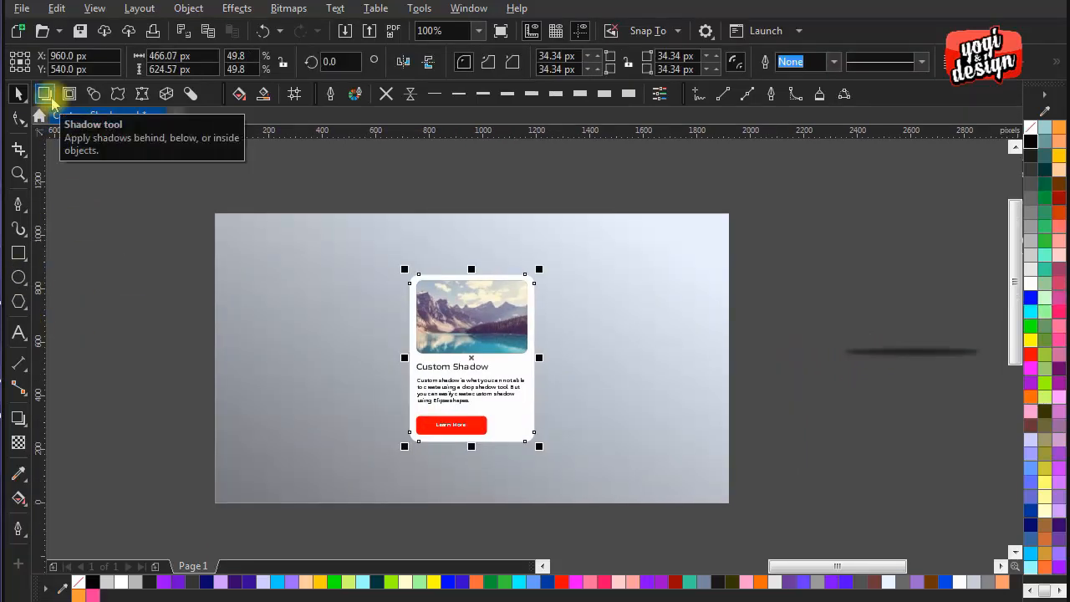
Position a flattened dark ellipse across the card's lower area as its shadow.
click(44, 93)
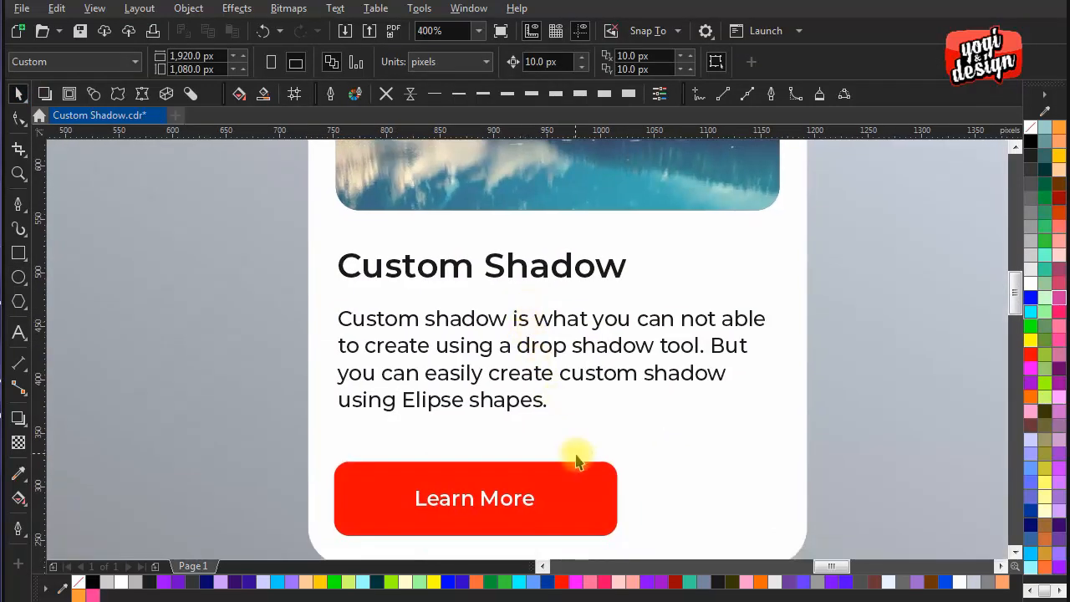
mouse_move(803, 352)
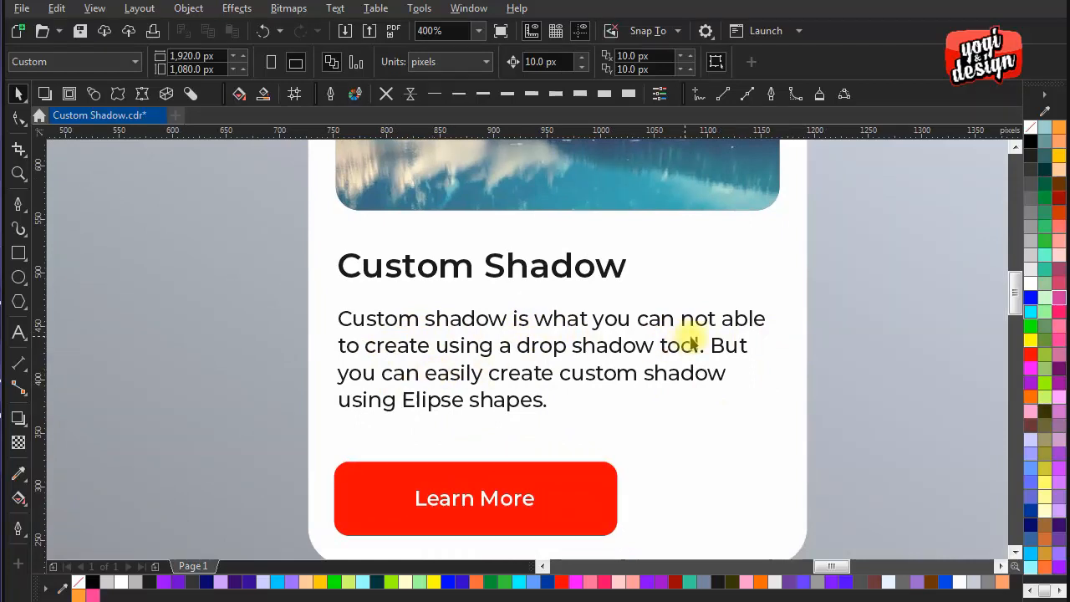
click(477, 30)
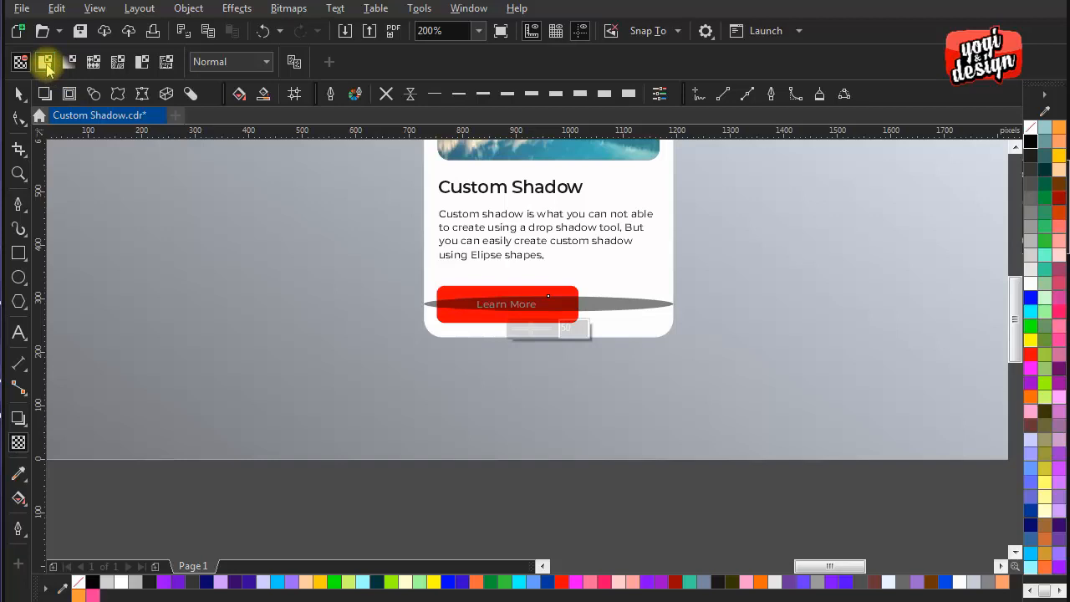
Give the ellipse uniform transparency, lower it to the card's bottom edge and order it behind the card.
click(45, 62)
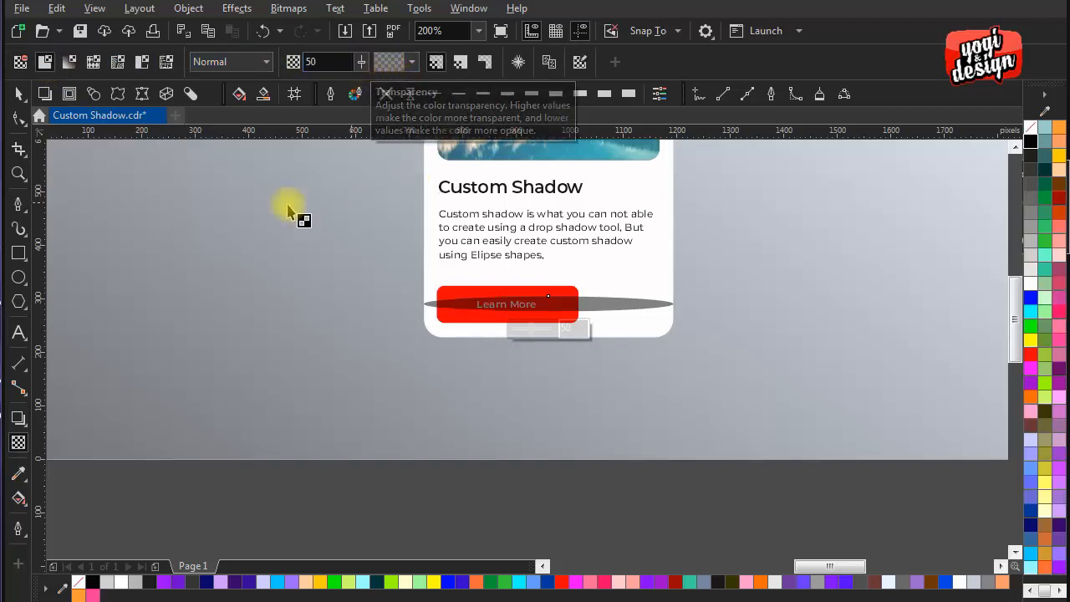
click(548, 305)
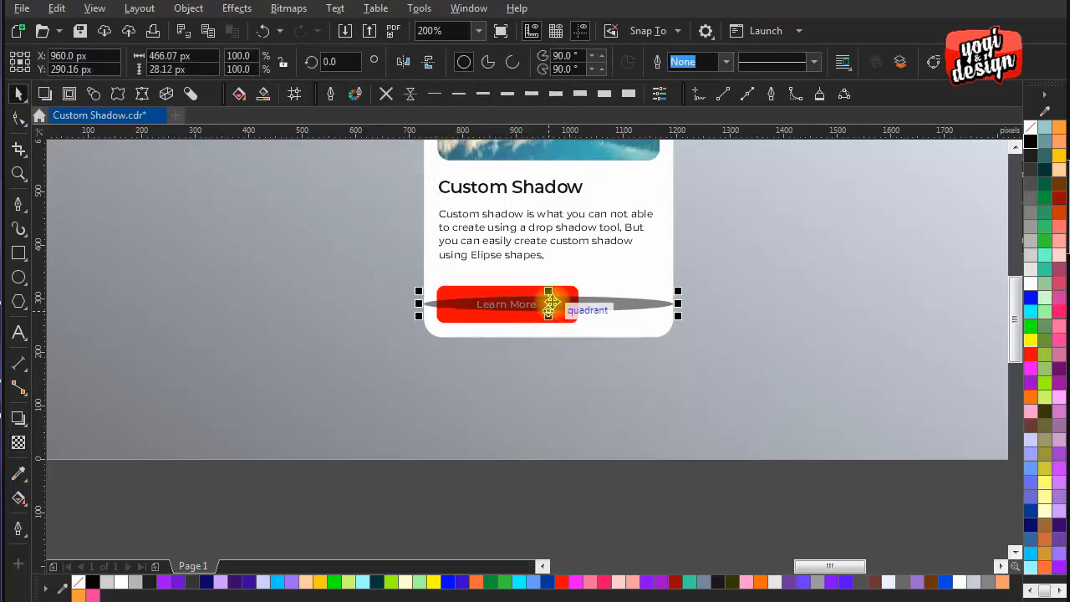
drag(548, 304, 549, 337)
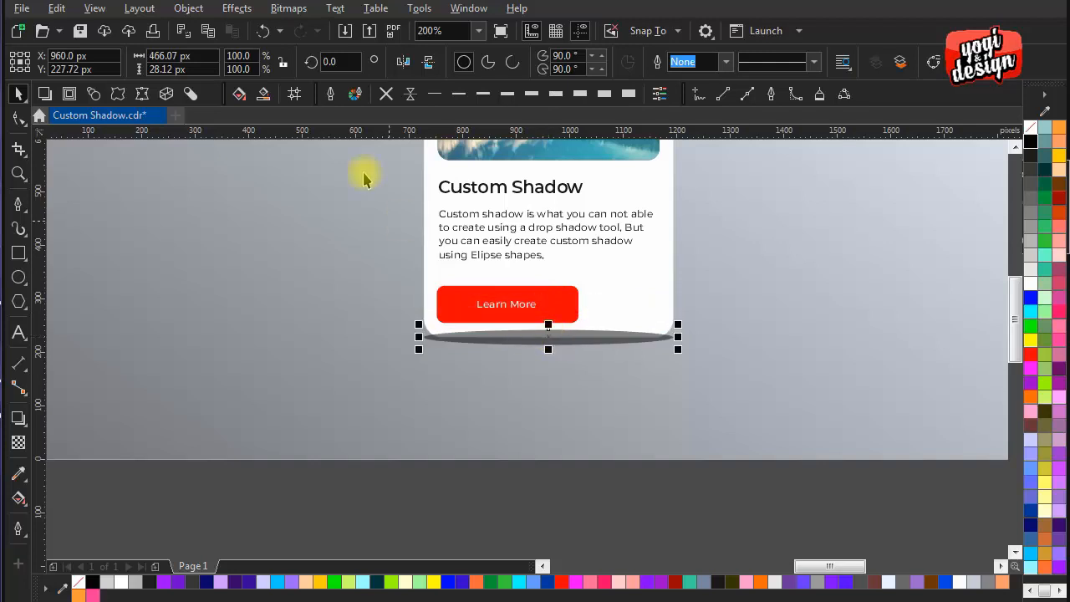
click(187, 6)
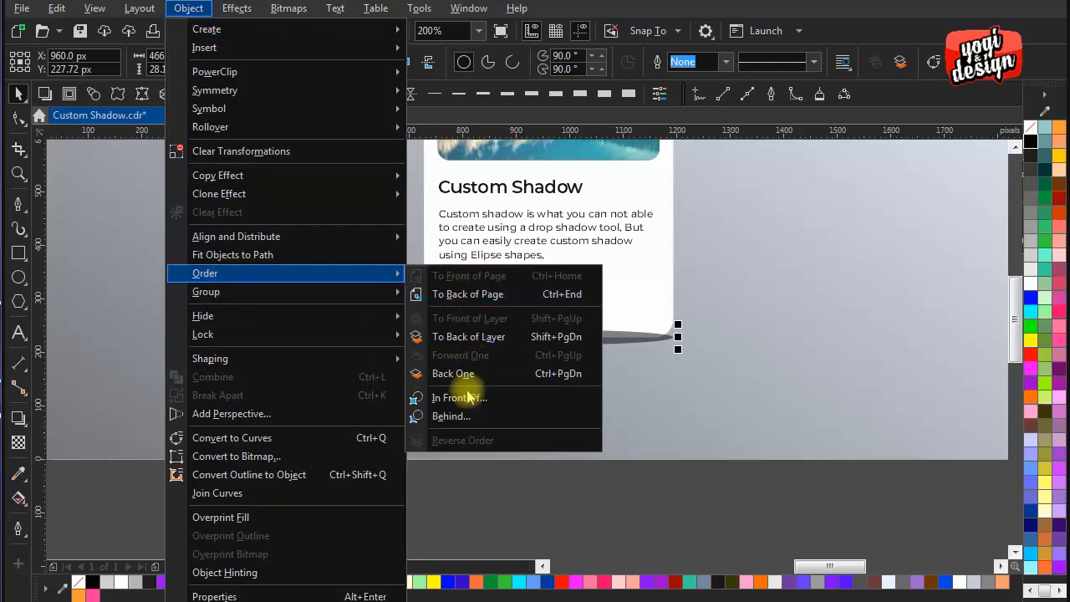
click(453, 373)
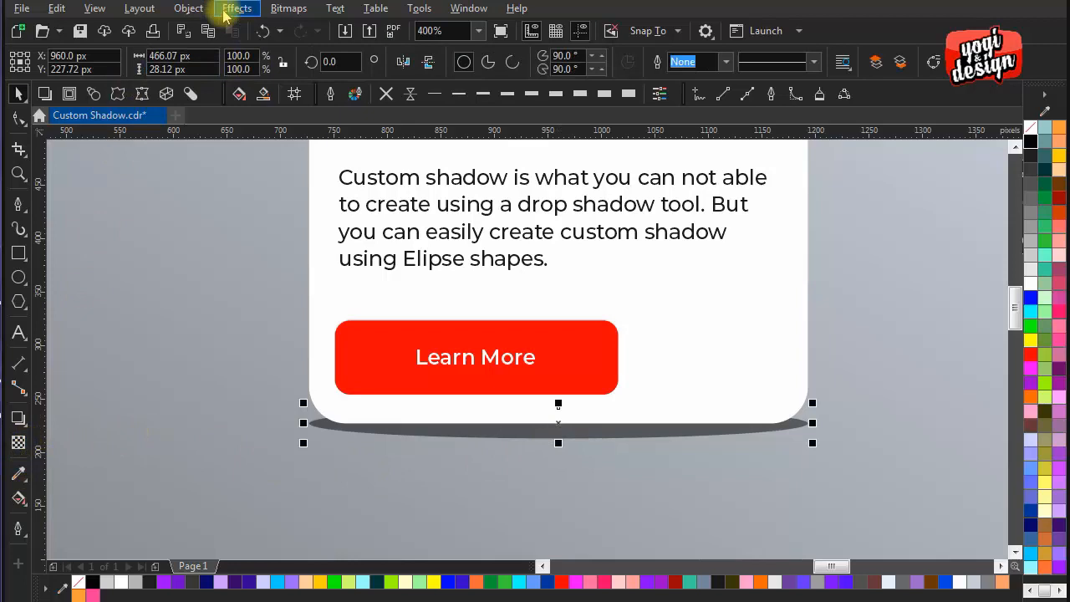
Apply a Gaussian blur to the ellipse shadow so it becomes a diffuse glow.
click(237, 8)
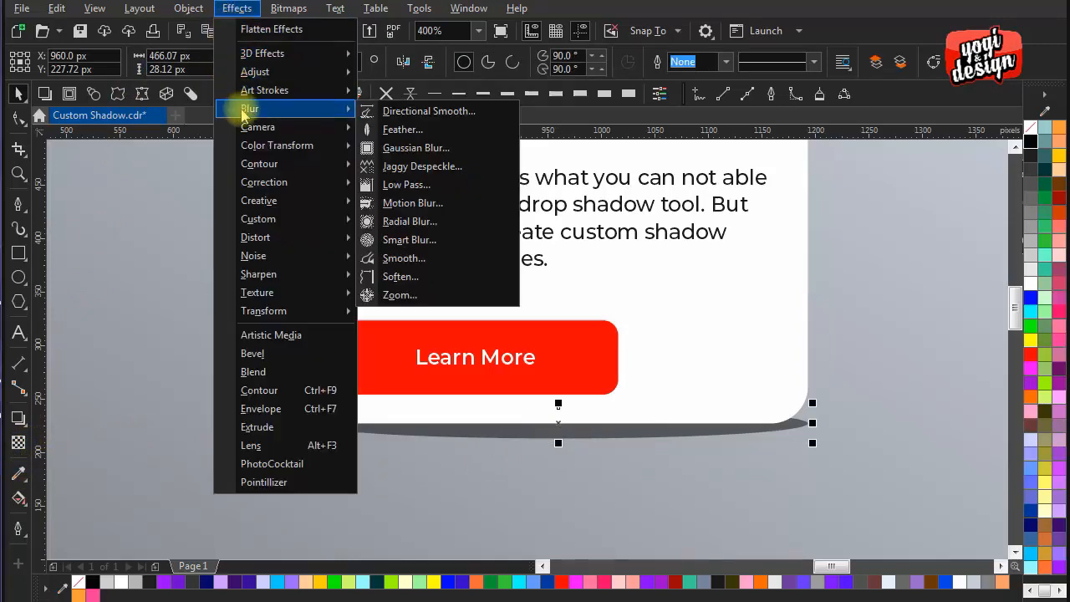
mouse_move(414, 147)
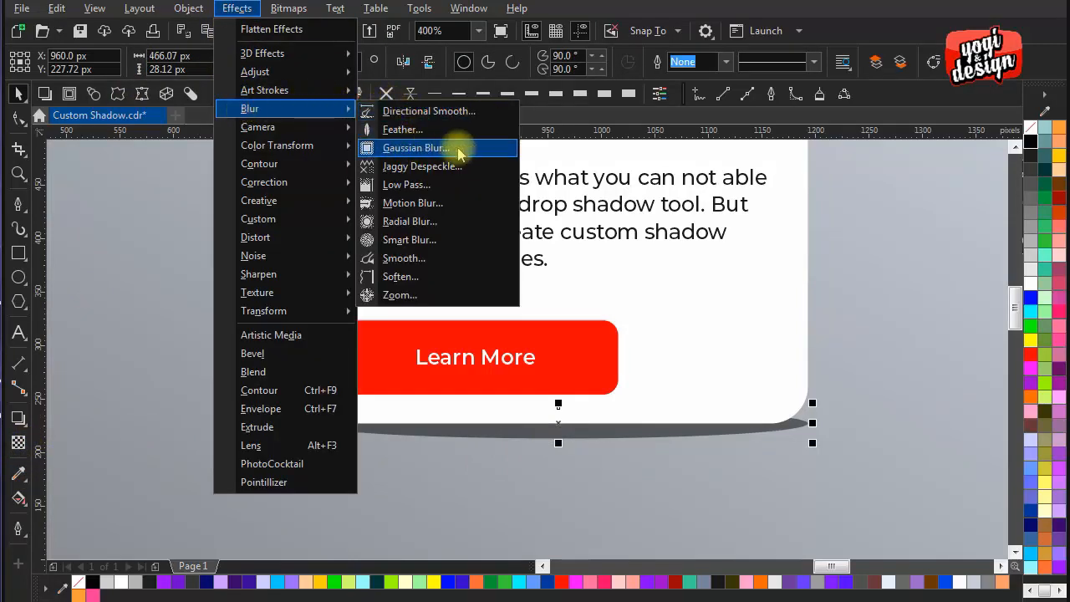
click(415, 147)
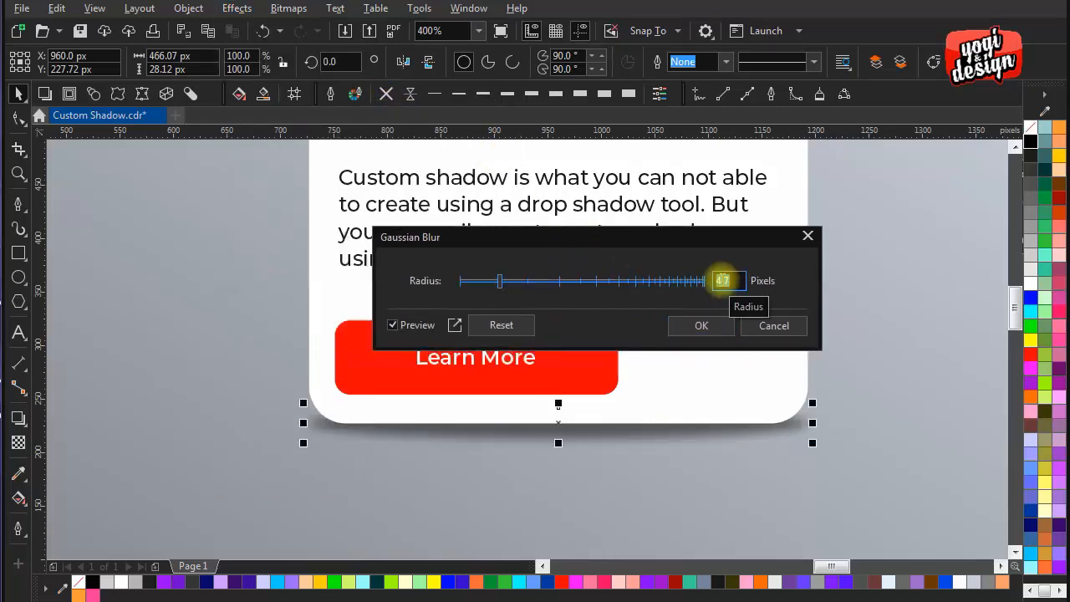
key(Tab)
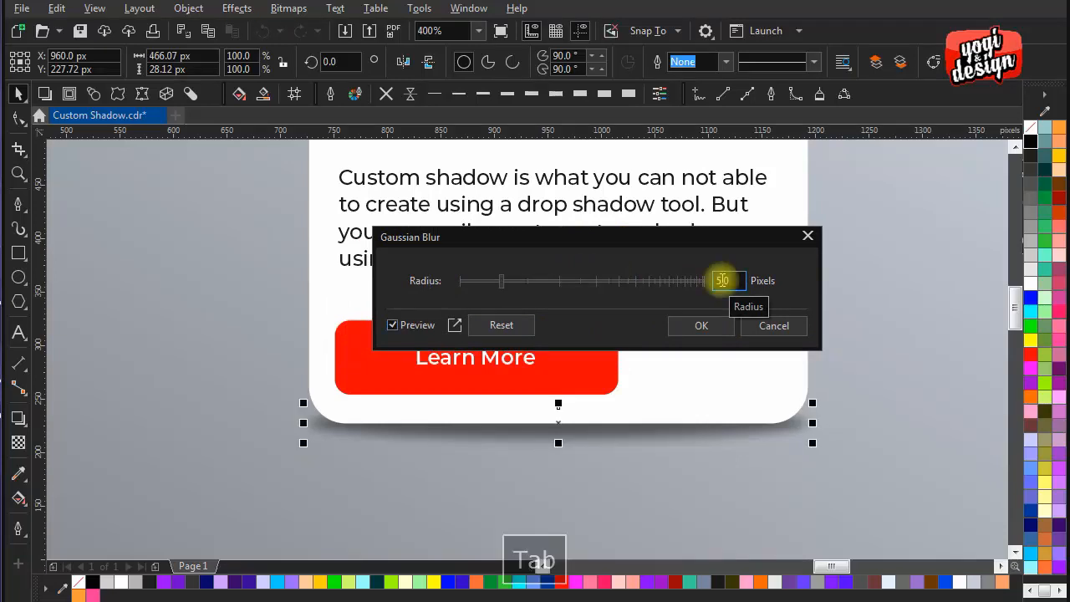
click(701, 324)
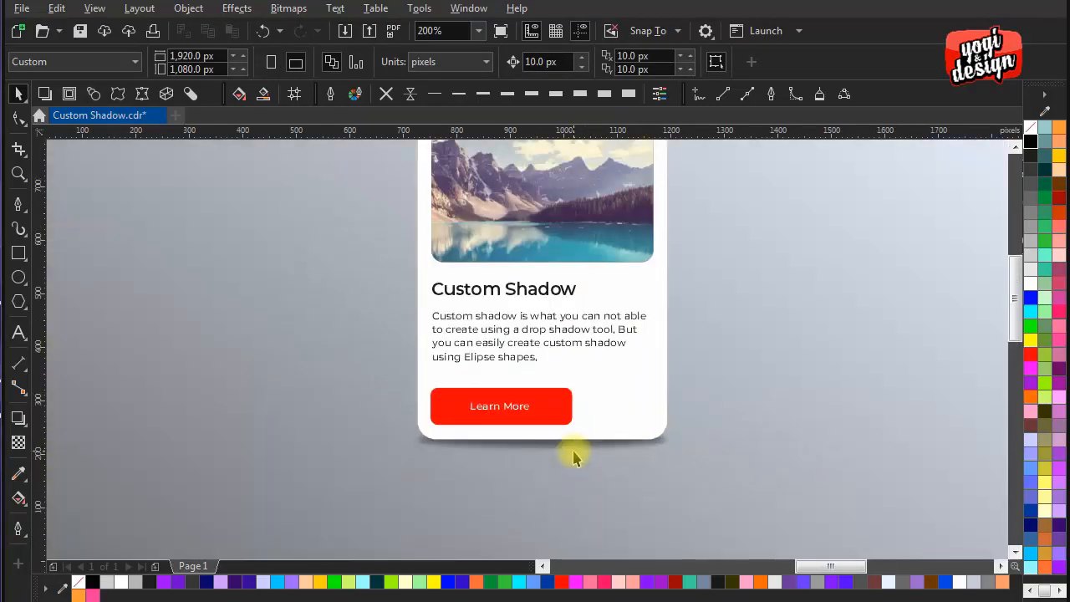
Lower the blurred shadow well beneath the card so the card appears to float.
click(577, 454)
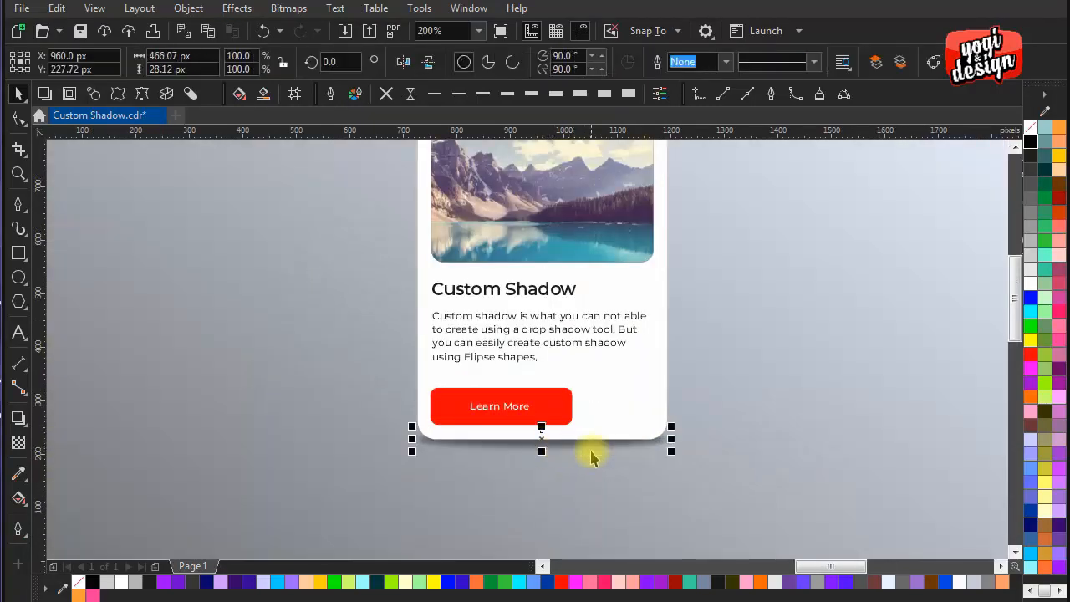
click(431, 30)
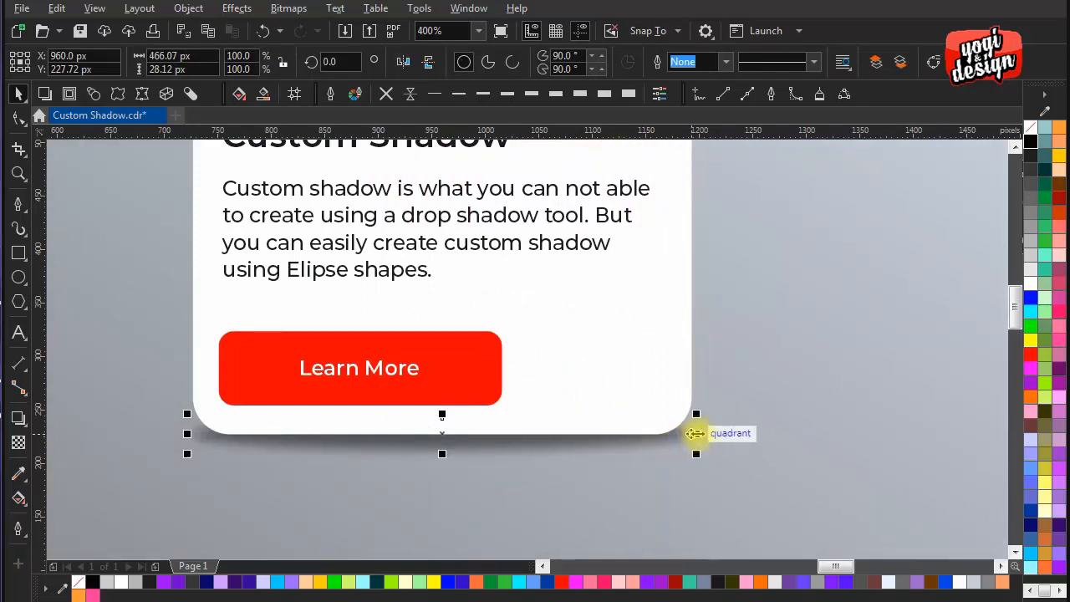
mouse_move(716, 430)
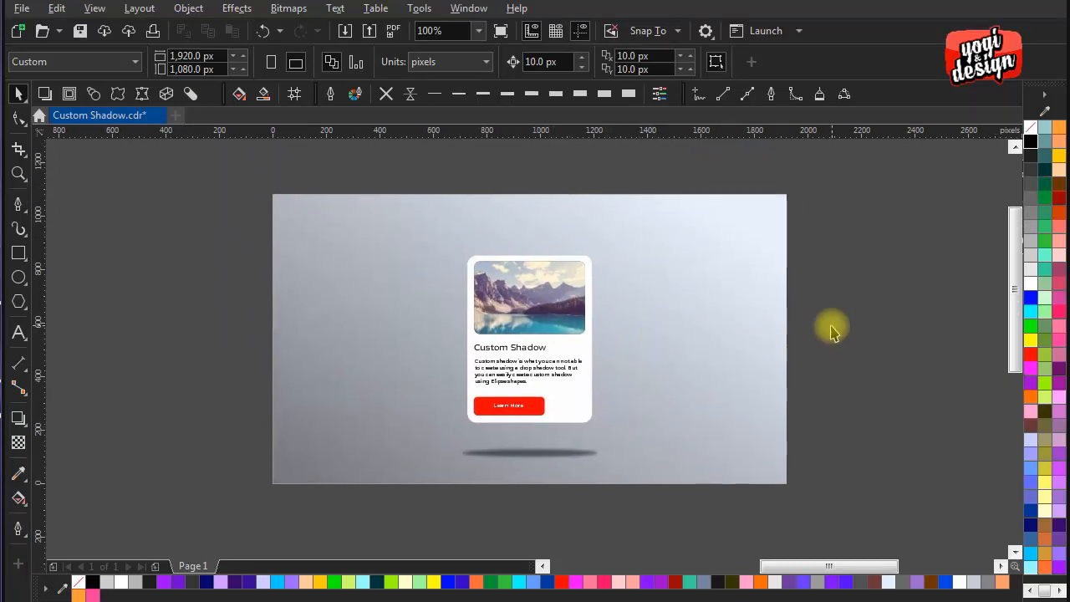
mouse_move(502, 458)
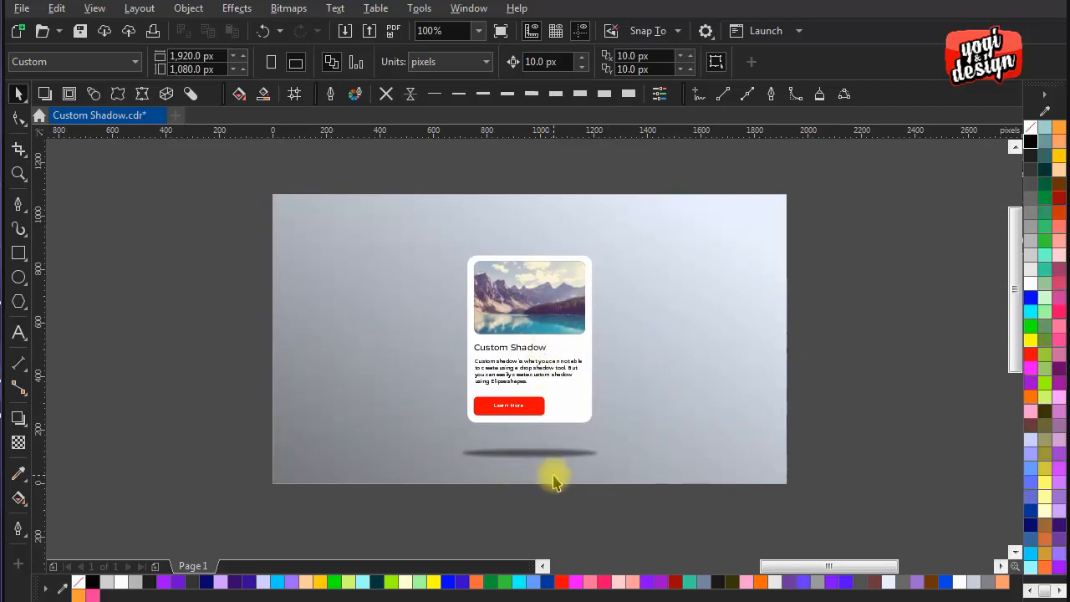
click(528, 455)
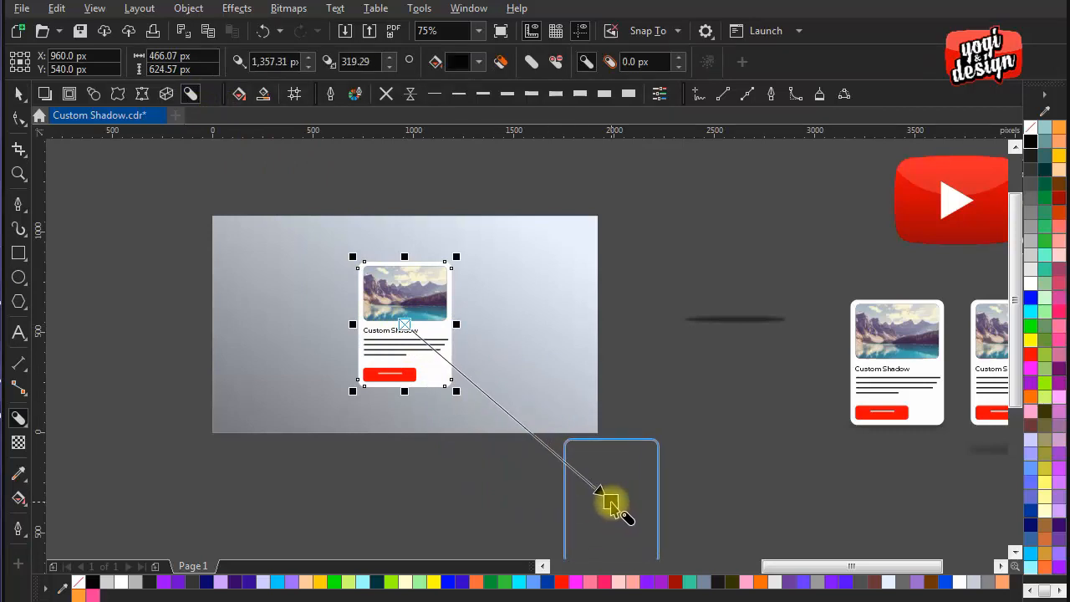
Drag a long black block shadow from the card toward the lower right.
drag(610, 505, 660, 476)
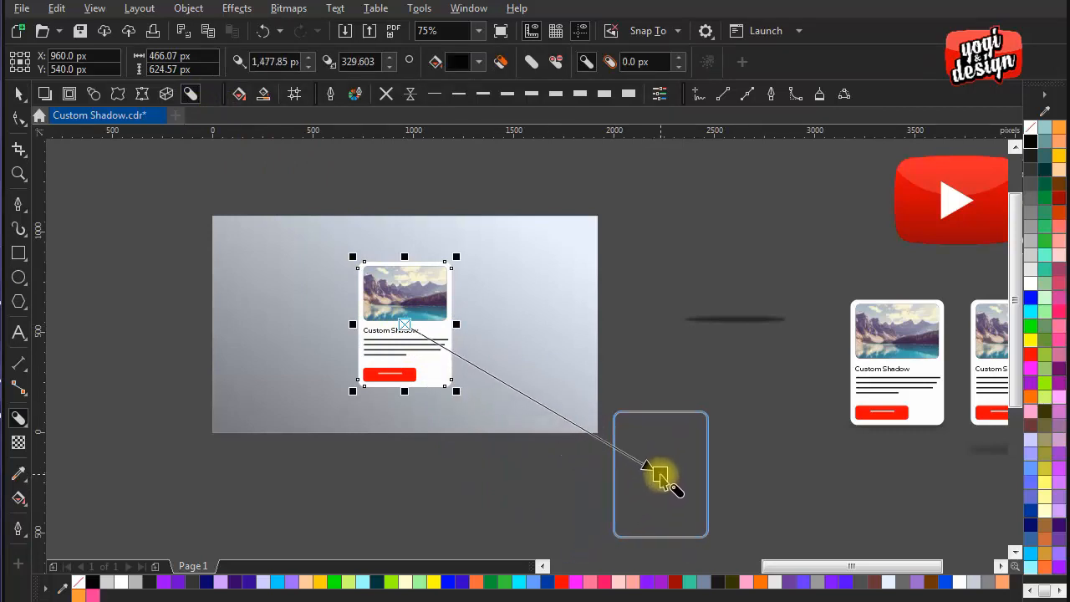
drag(661, 472, 661, 472)
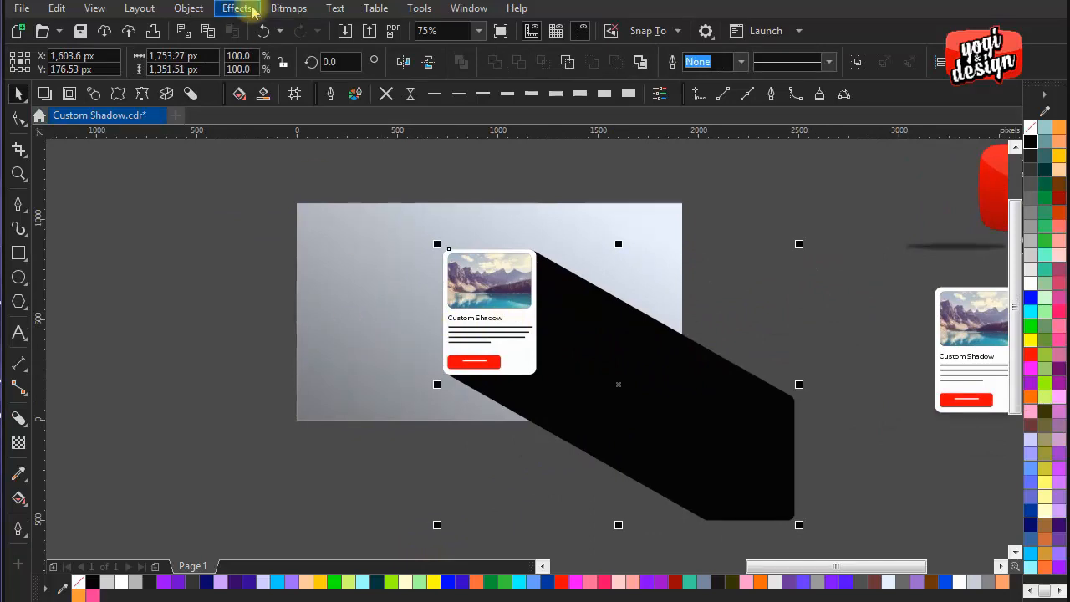
Break the block shadow apart from the card and intersect it with the background rectangle.
click(188, 9)
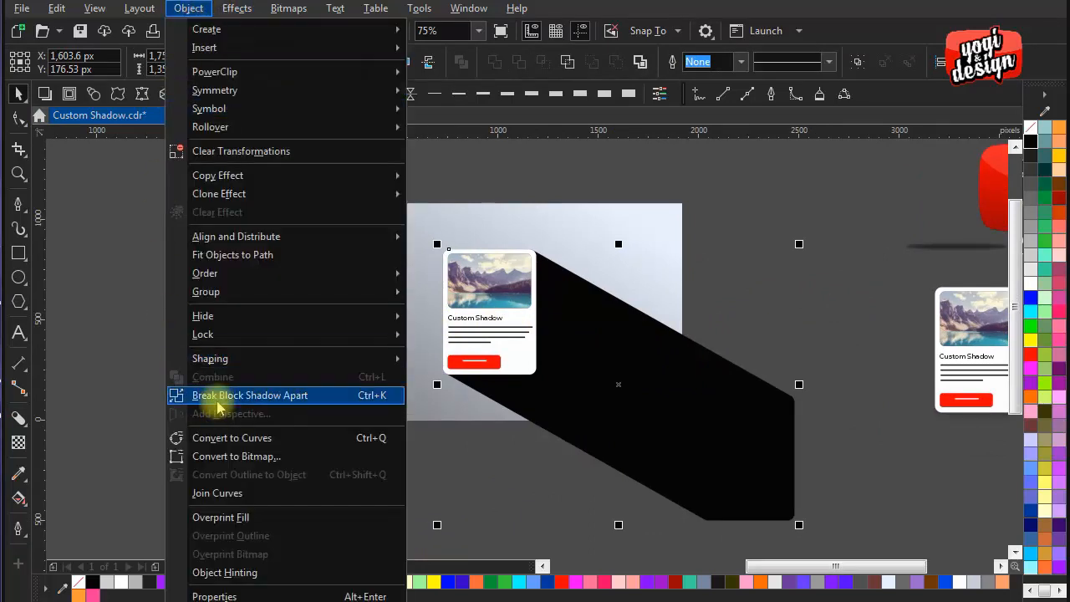
click(251, 395)
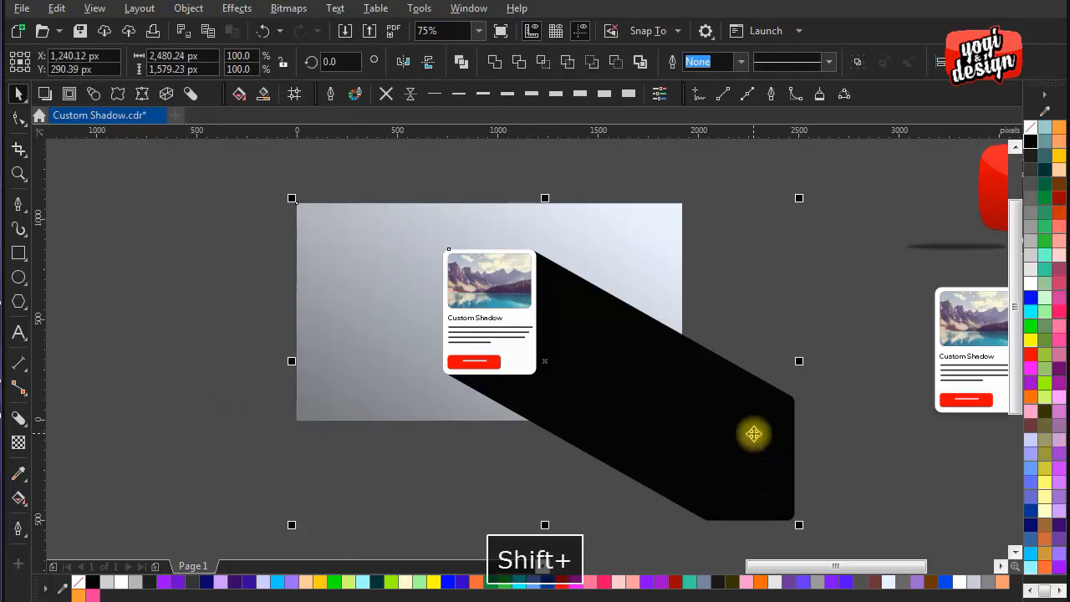
mouse_move(542, 62)
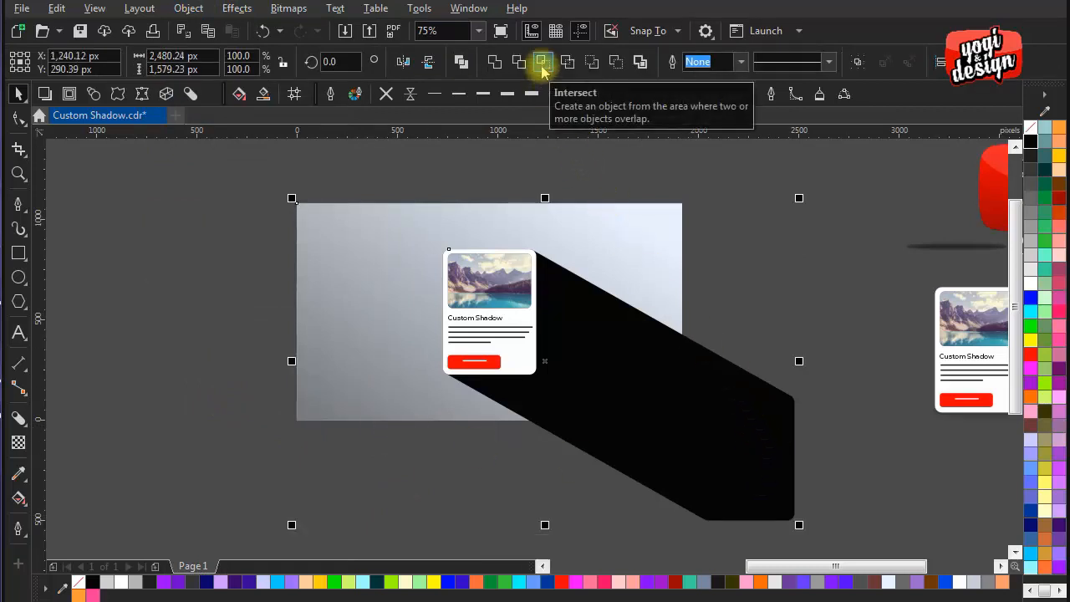
click(541, 61)
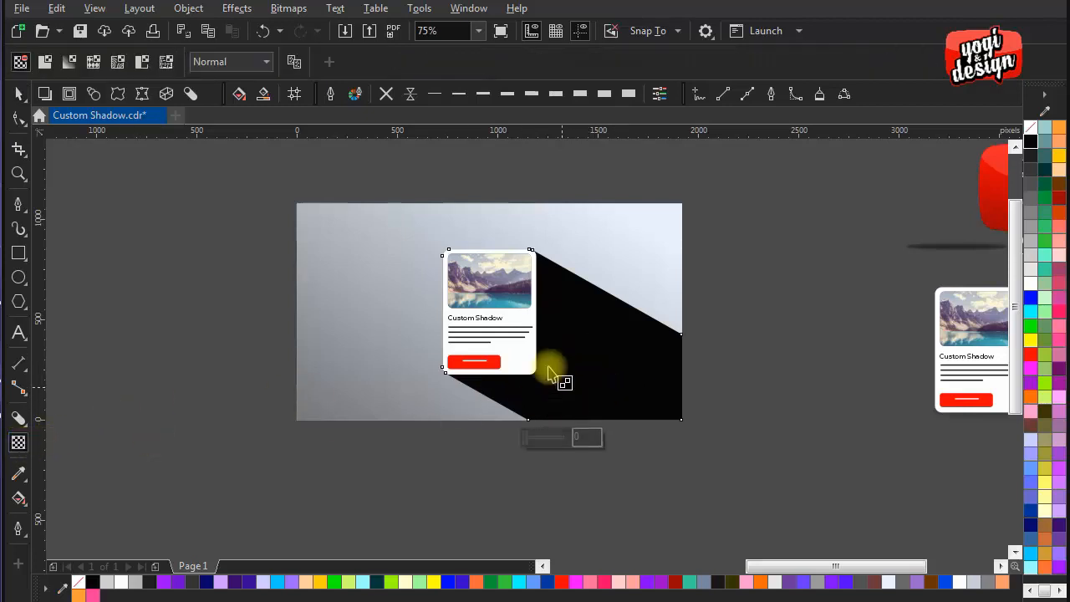
Add a linear transparency so the shadow fades from the card's corner to its far end.
drag(549, 371, 639, 398)
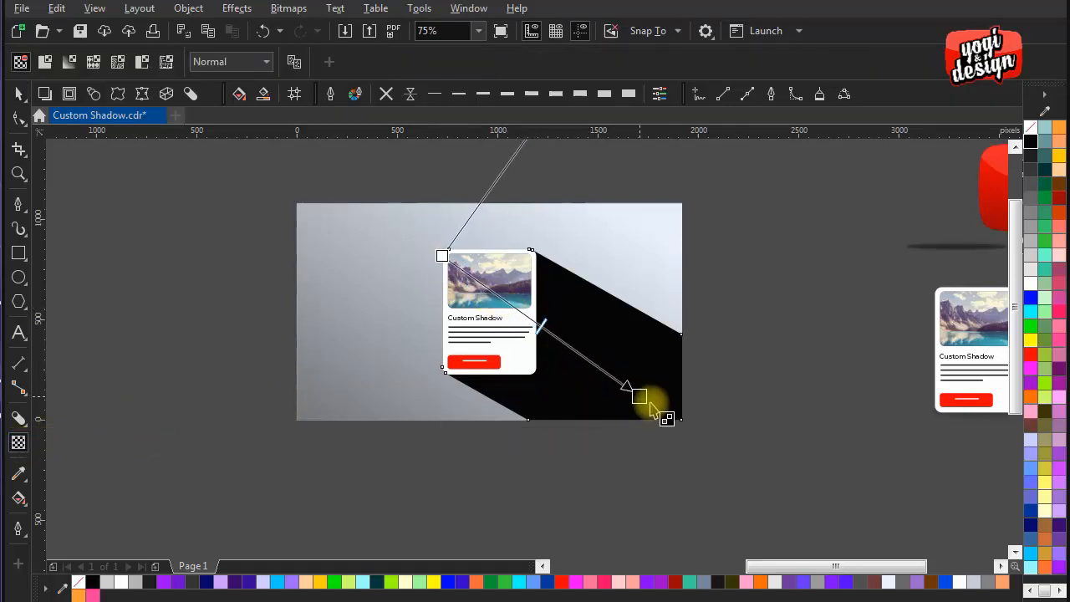
drag(639, 395, 667, 412)
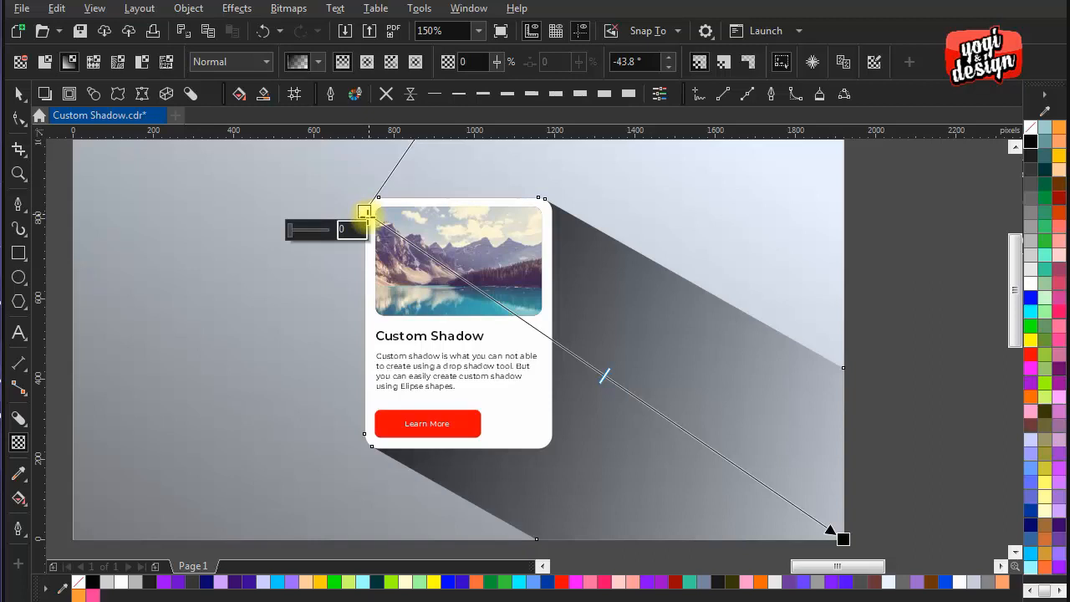
drag(364, 229, 308, 230)
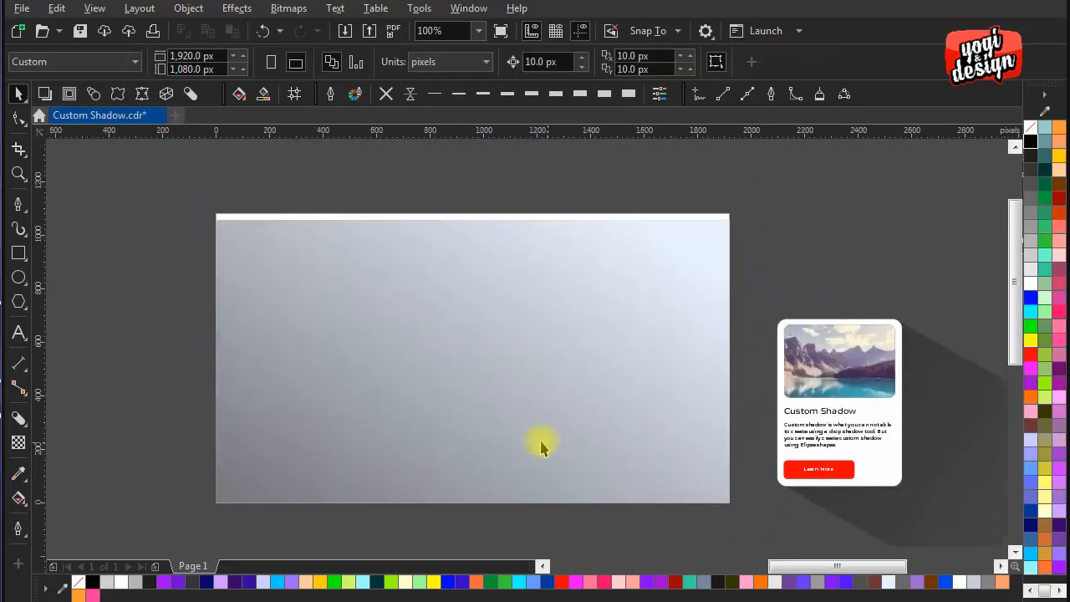
Draw a white rectangle across the gradient background and duplicate it below.
drag(336, 321, 492, 401)
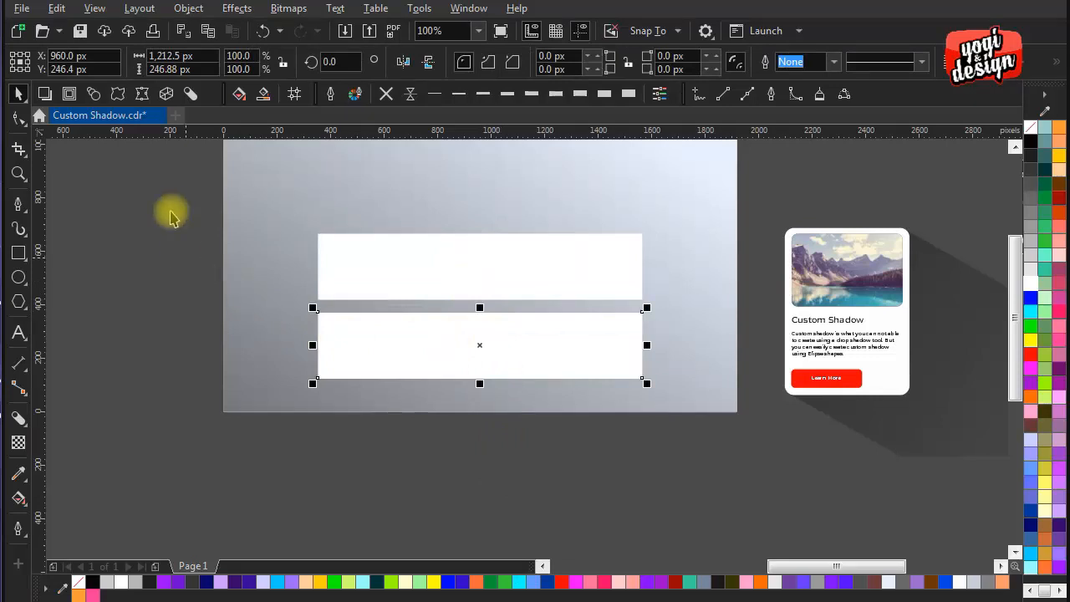
mouse_move(142, 94)
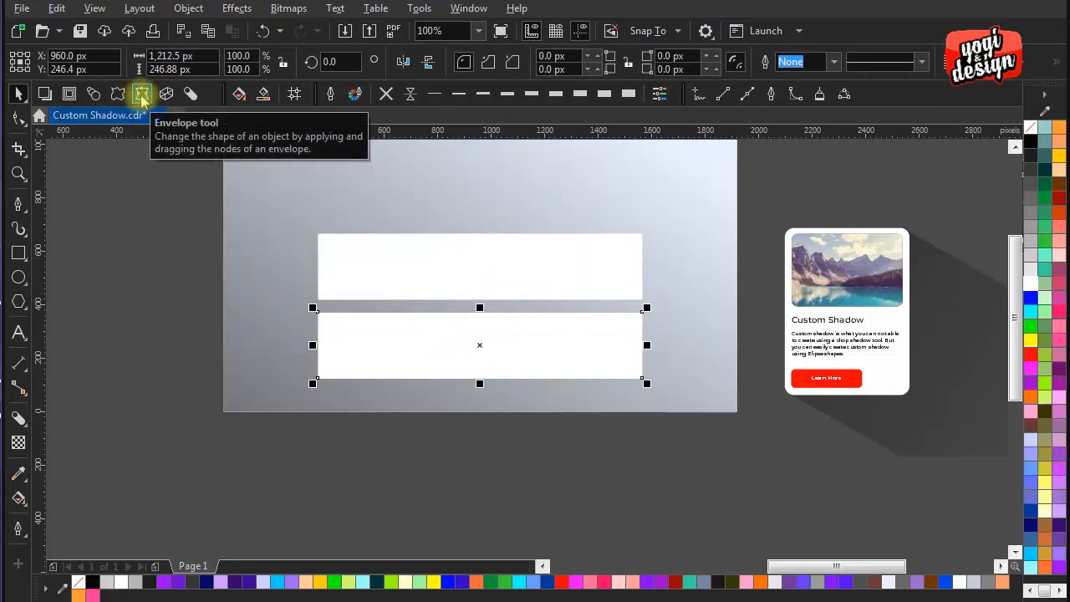
Warp the lower rectangle with the Envelope tool, arching its top edge into a curve.
click(142, 93)
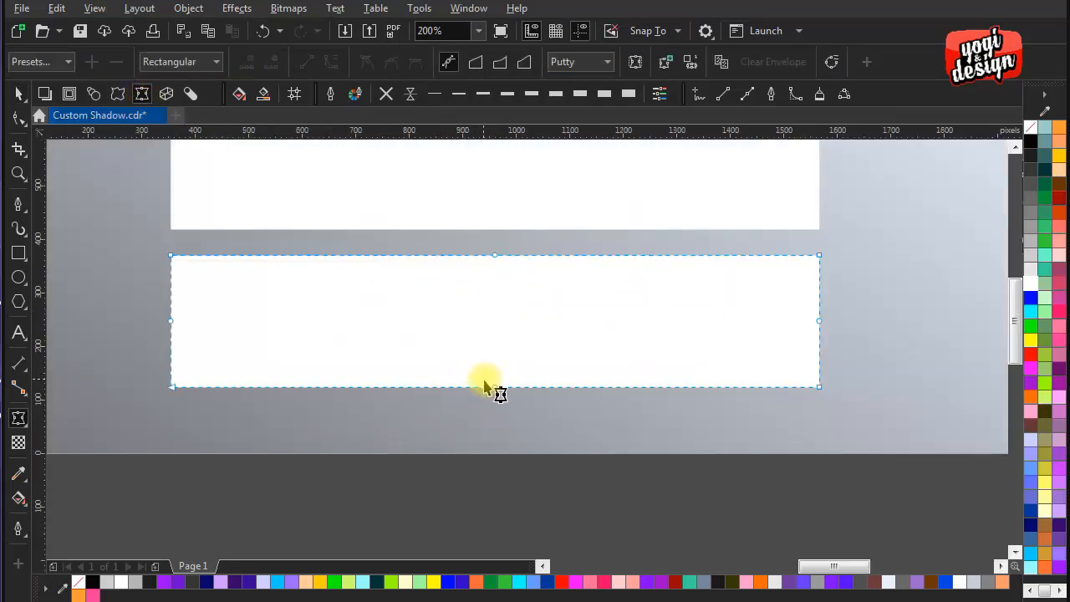
drag(495, 386, 498, 332)
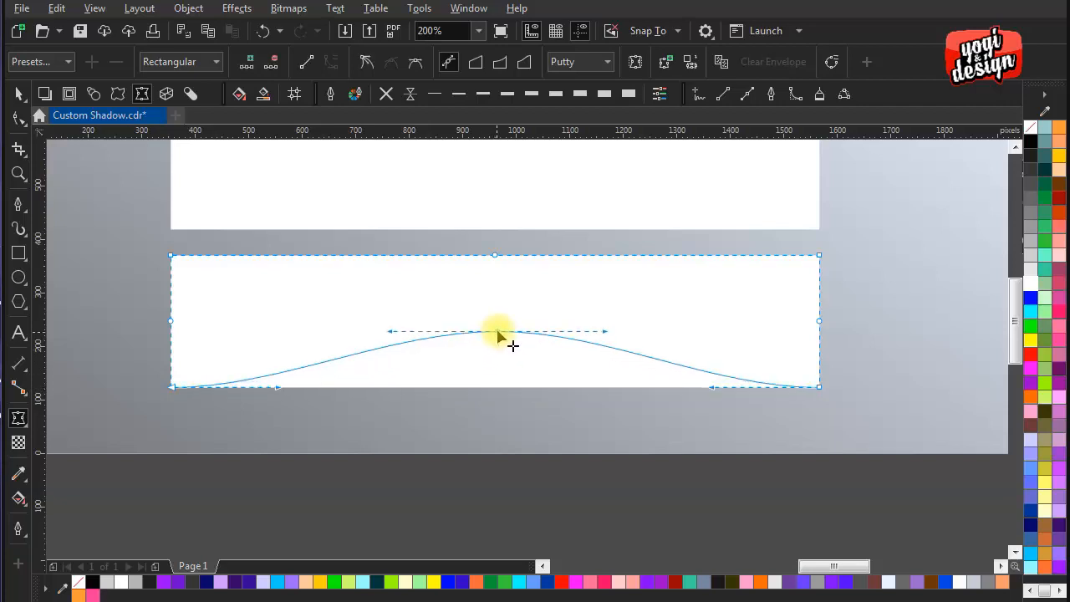
drag(498, 331, 495, 281)
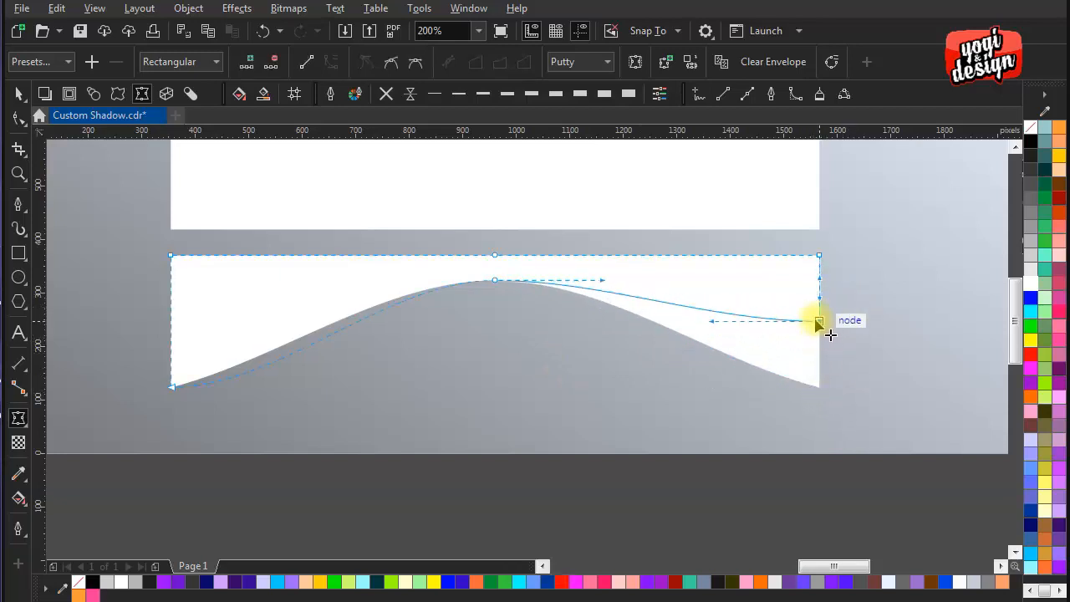
drag(818, 321, 761, 315)
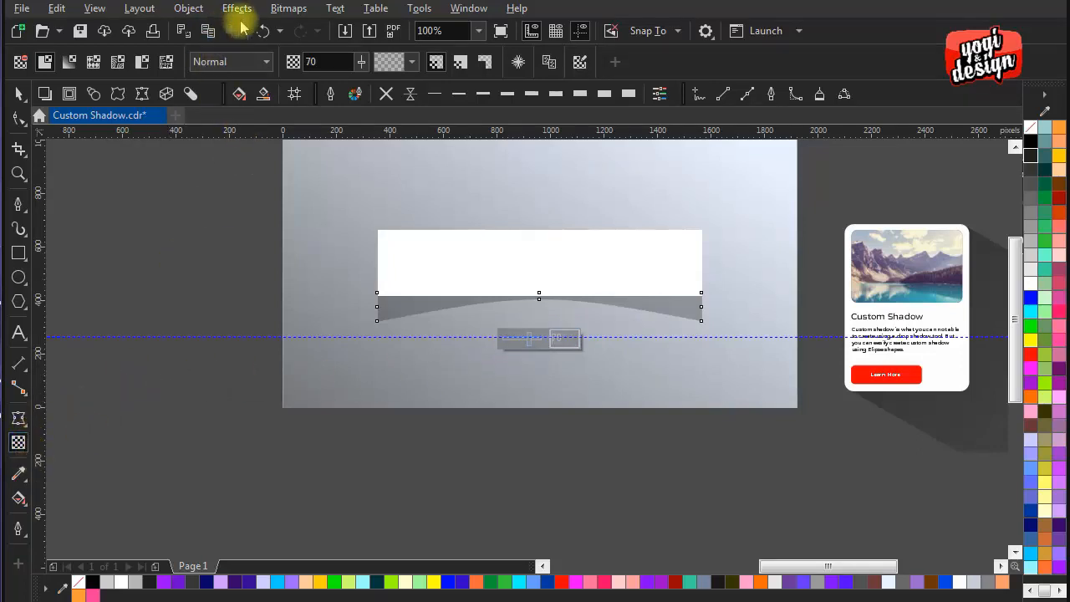
Apply a Gaussian blur of about 10 pixels to the curved shadow under the banner.
click(238, 8)
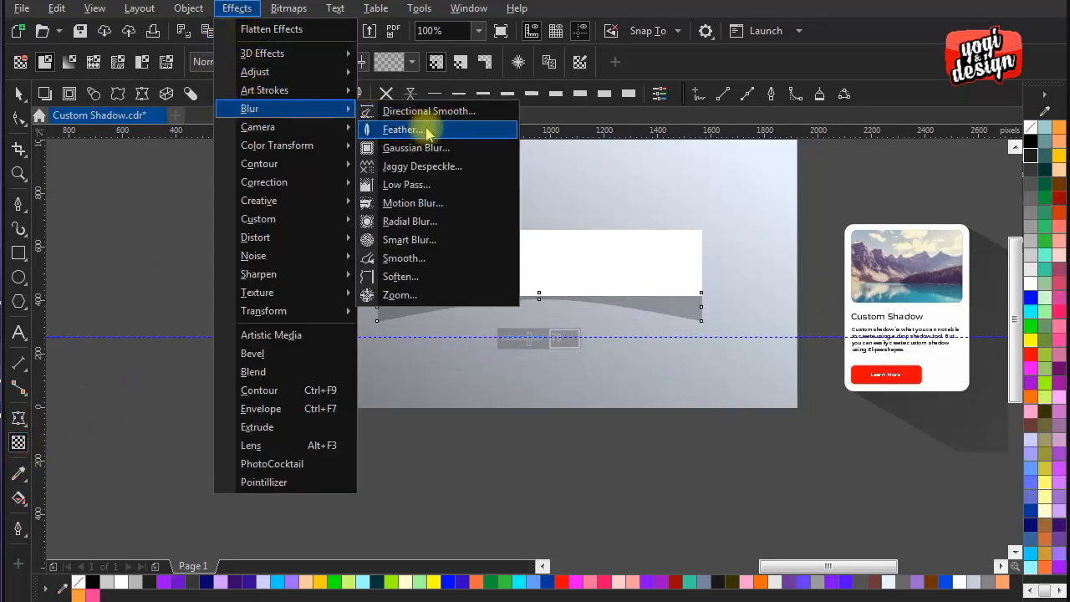
click(416, 147)
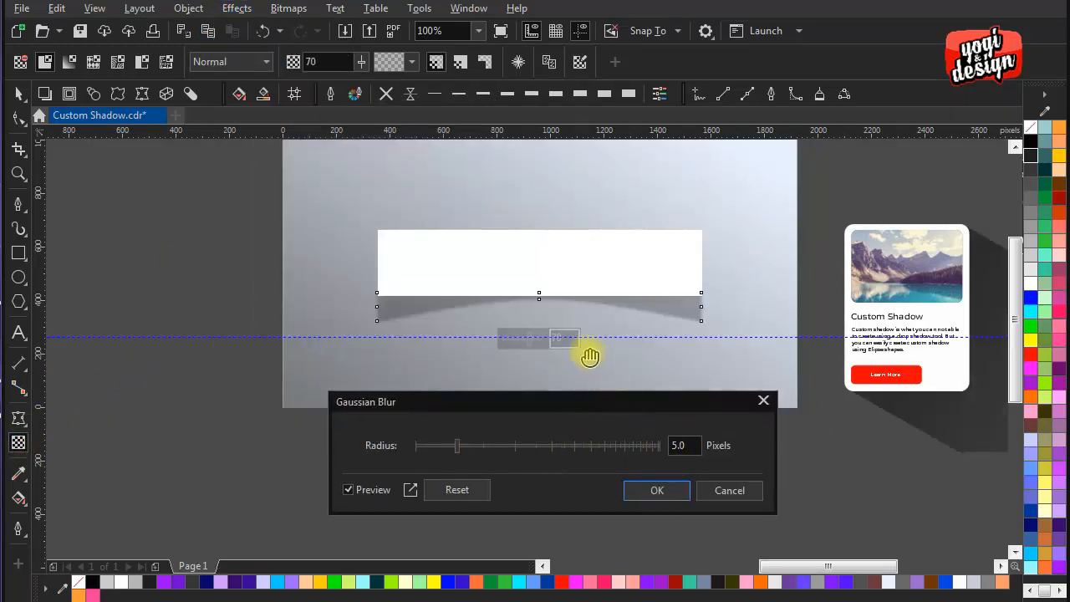
drag(458, 444, 475, 445)
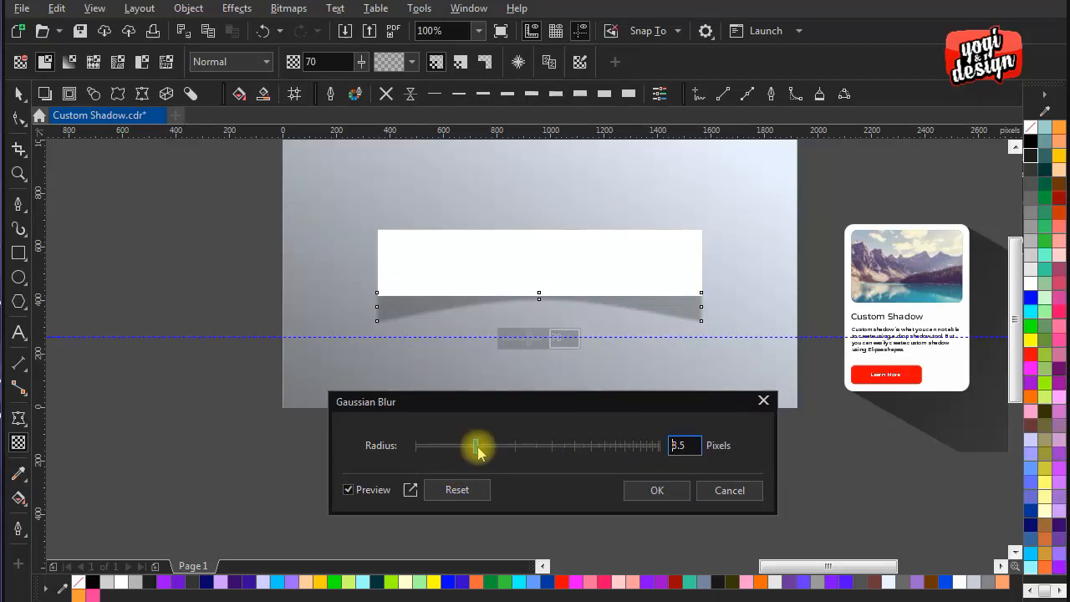
drag(475, 445, 485, 444)
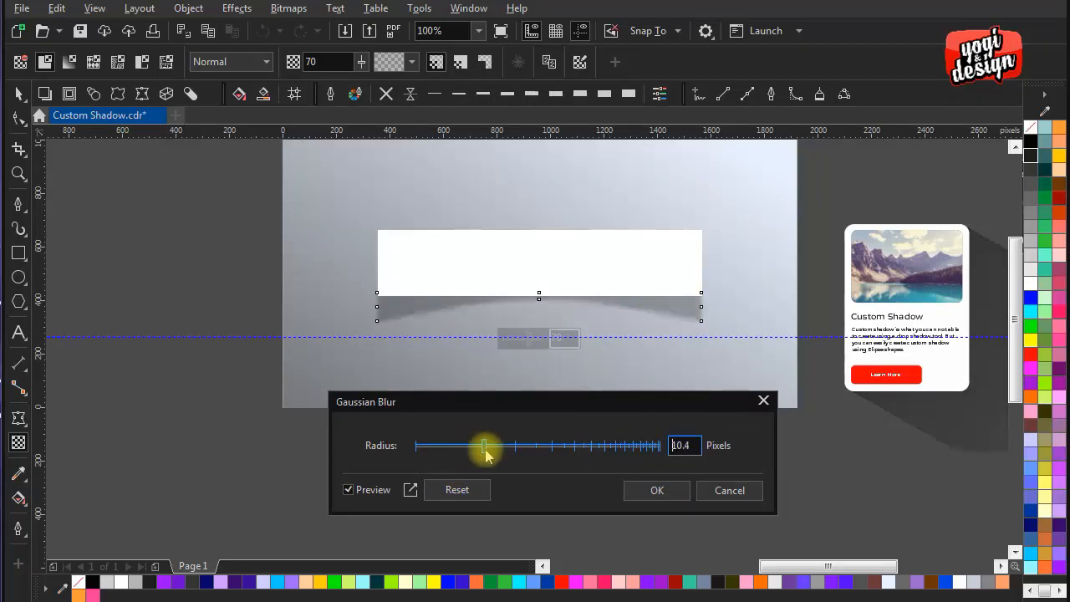
drag(488, 445, 478, 444)
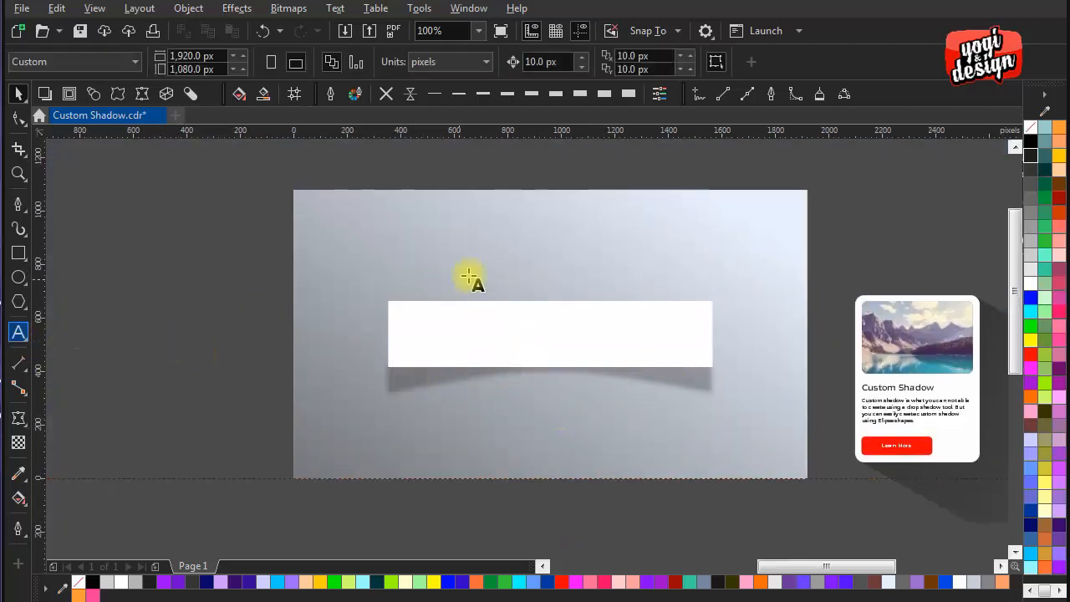
Add the text SUBSCRIBE on the banner, set it to Mont Black and scale it up.
text(SUBS)
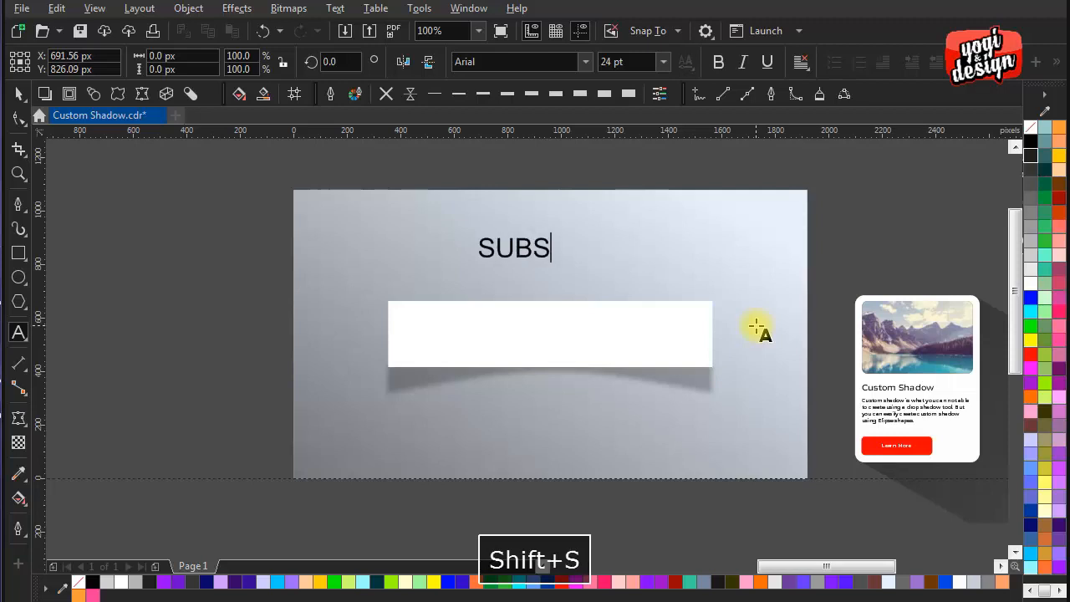
text(CRIBE)
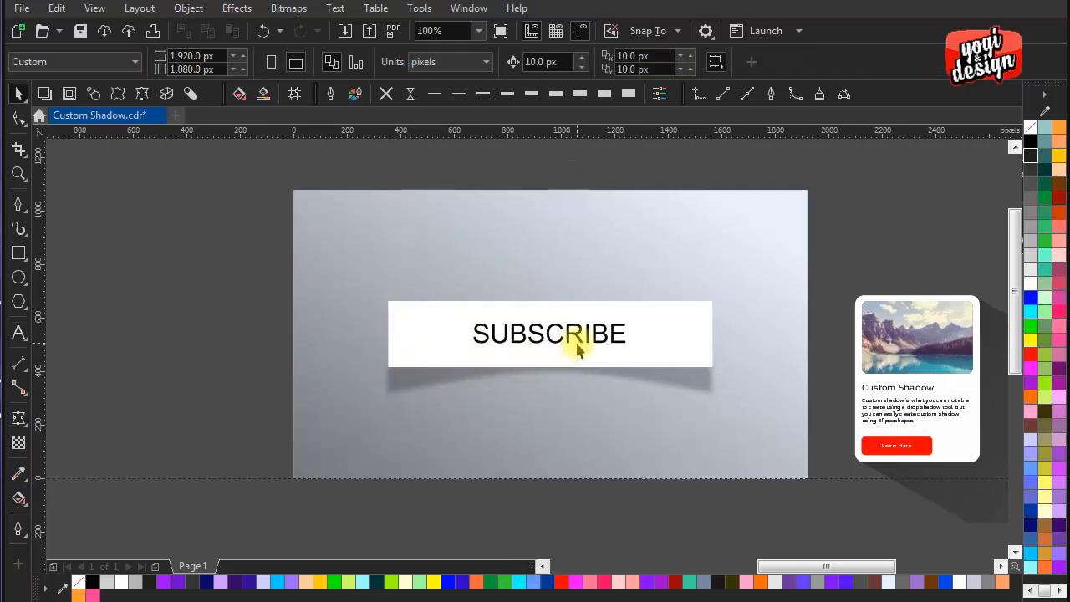
click(549, 334)
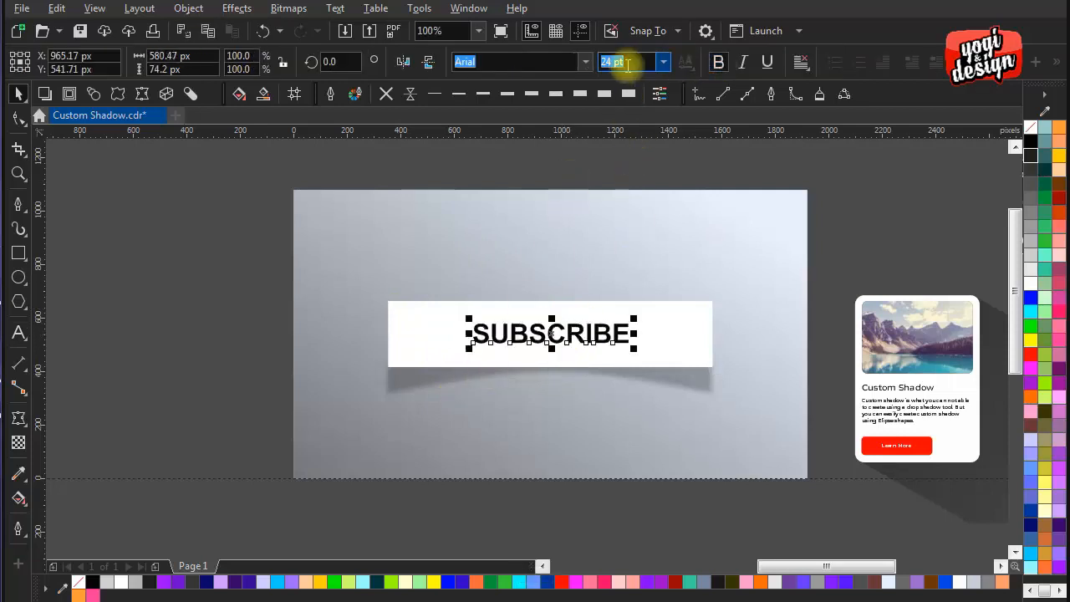
click(585, 60)
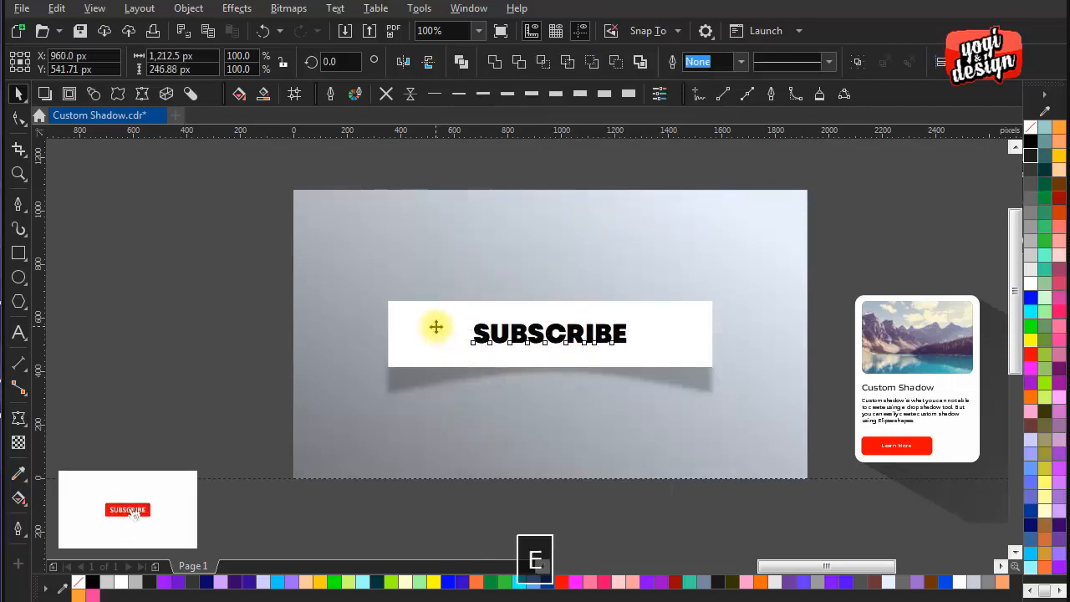
click(549, 335)
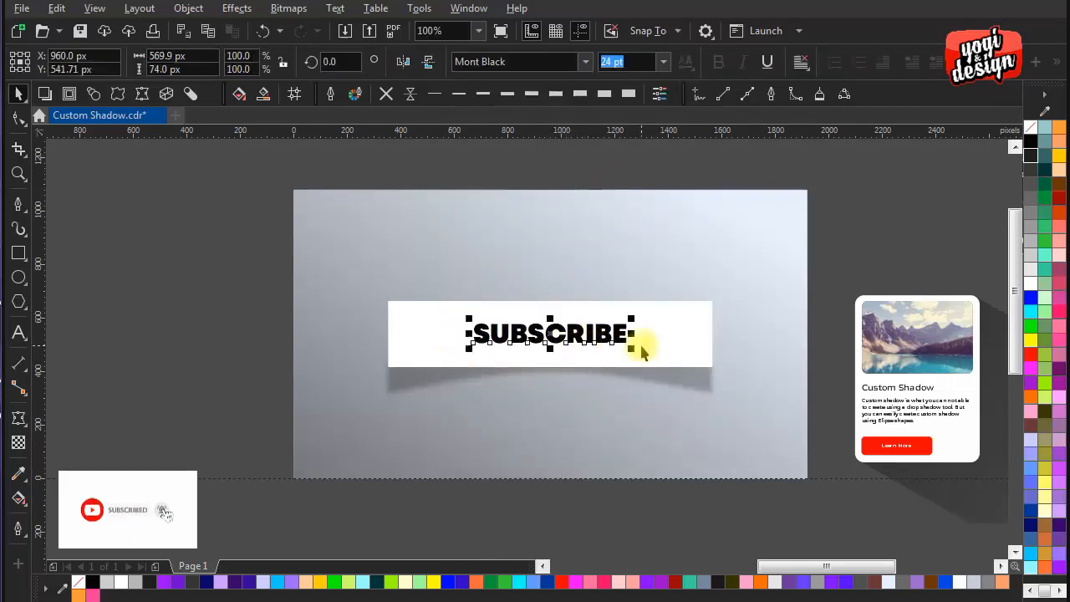
click(474, 30)
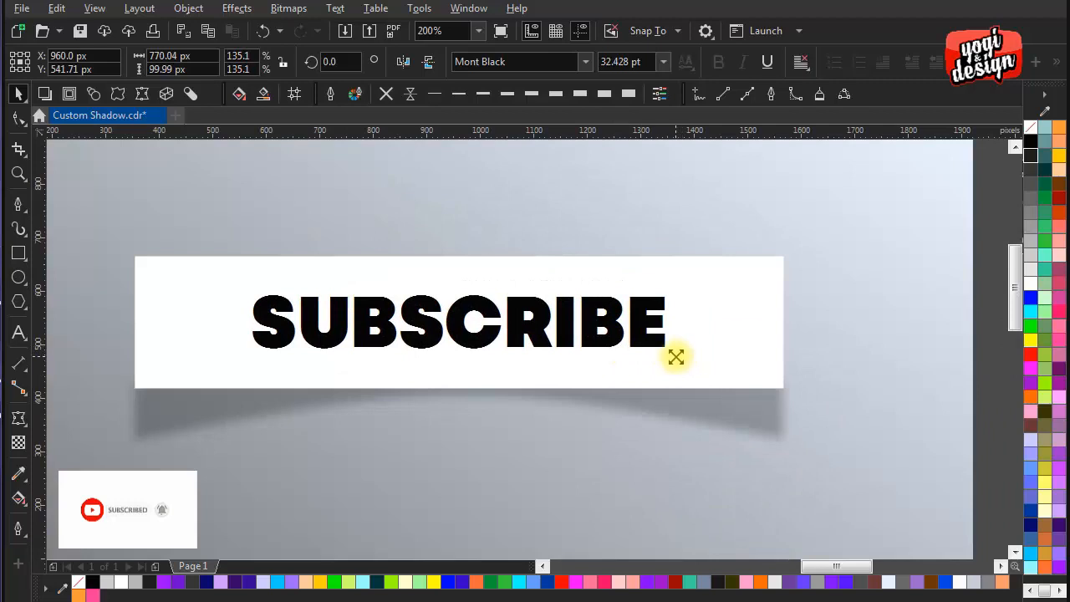